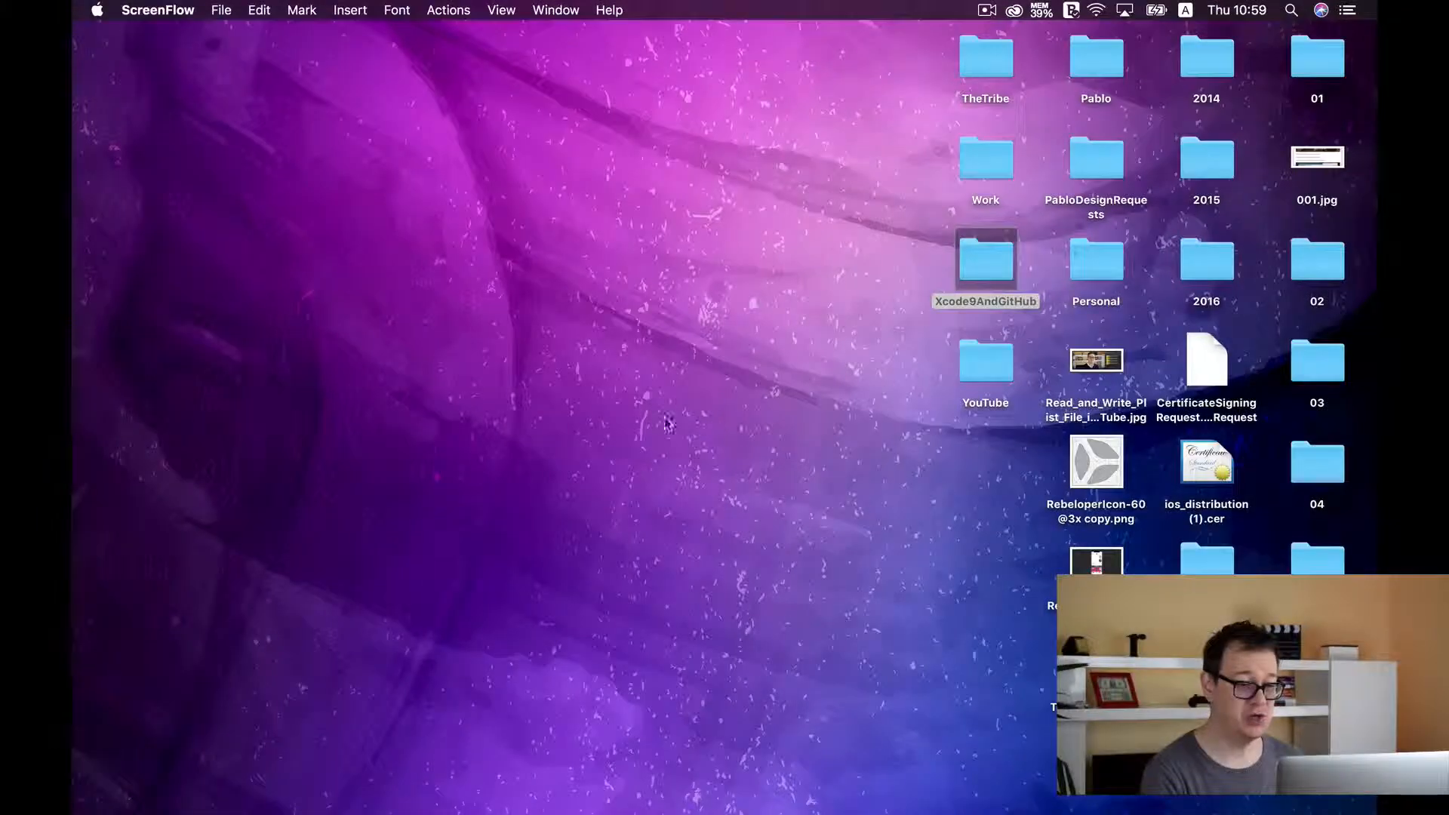
pyautogui.moveTo(104, 329)
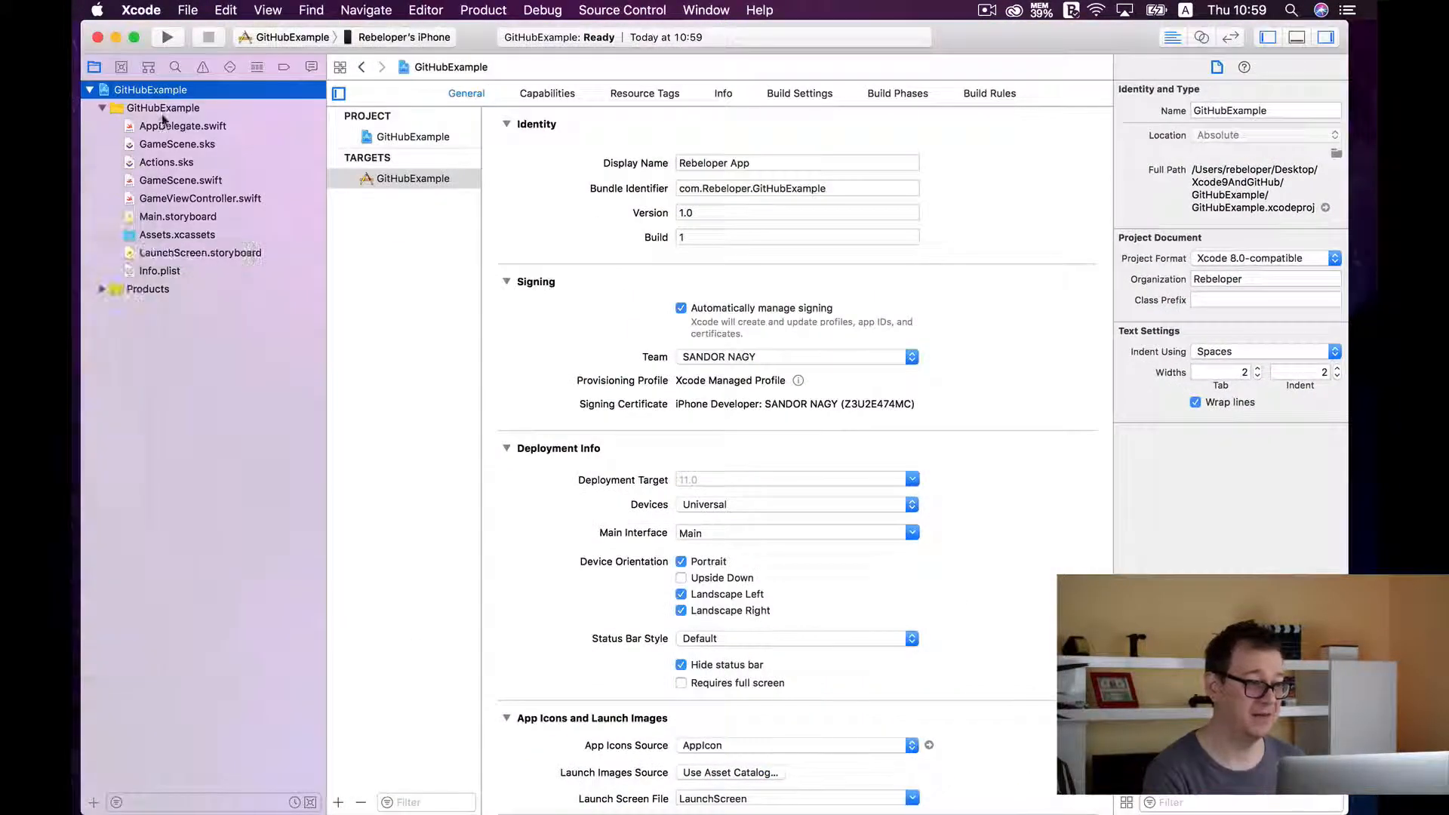
# Show the File > New choices while the GitHubExample project is open.
pyautogui.click(188, 11)
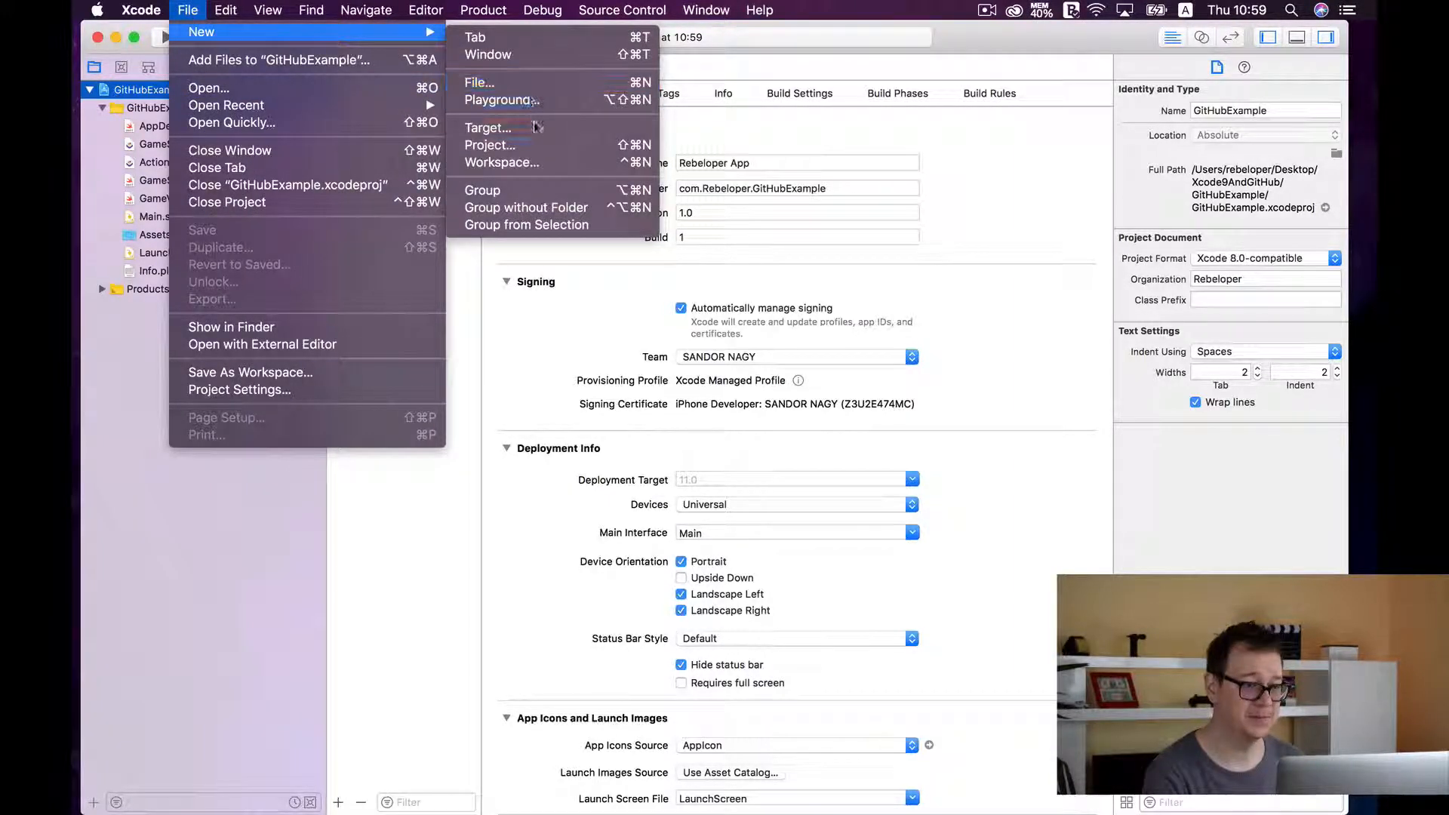
# Start a new iOS Game project named NoLocalGit and continue to the save location step.
pyautogui.click(489, 145)
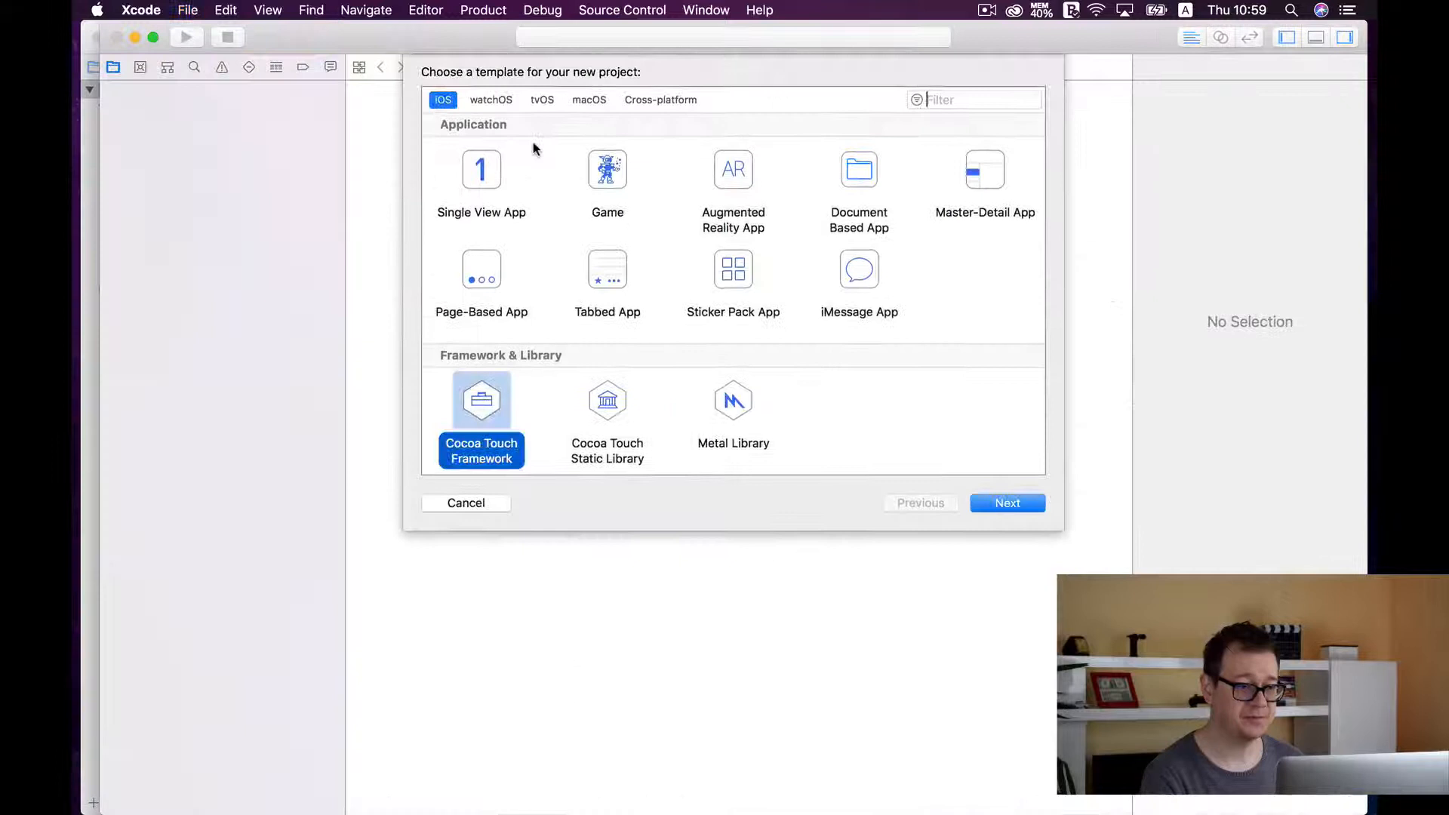
pyautogui.click(607, 169)
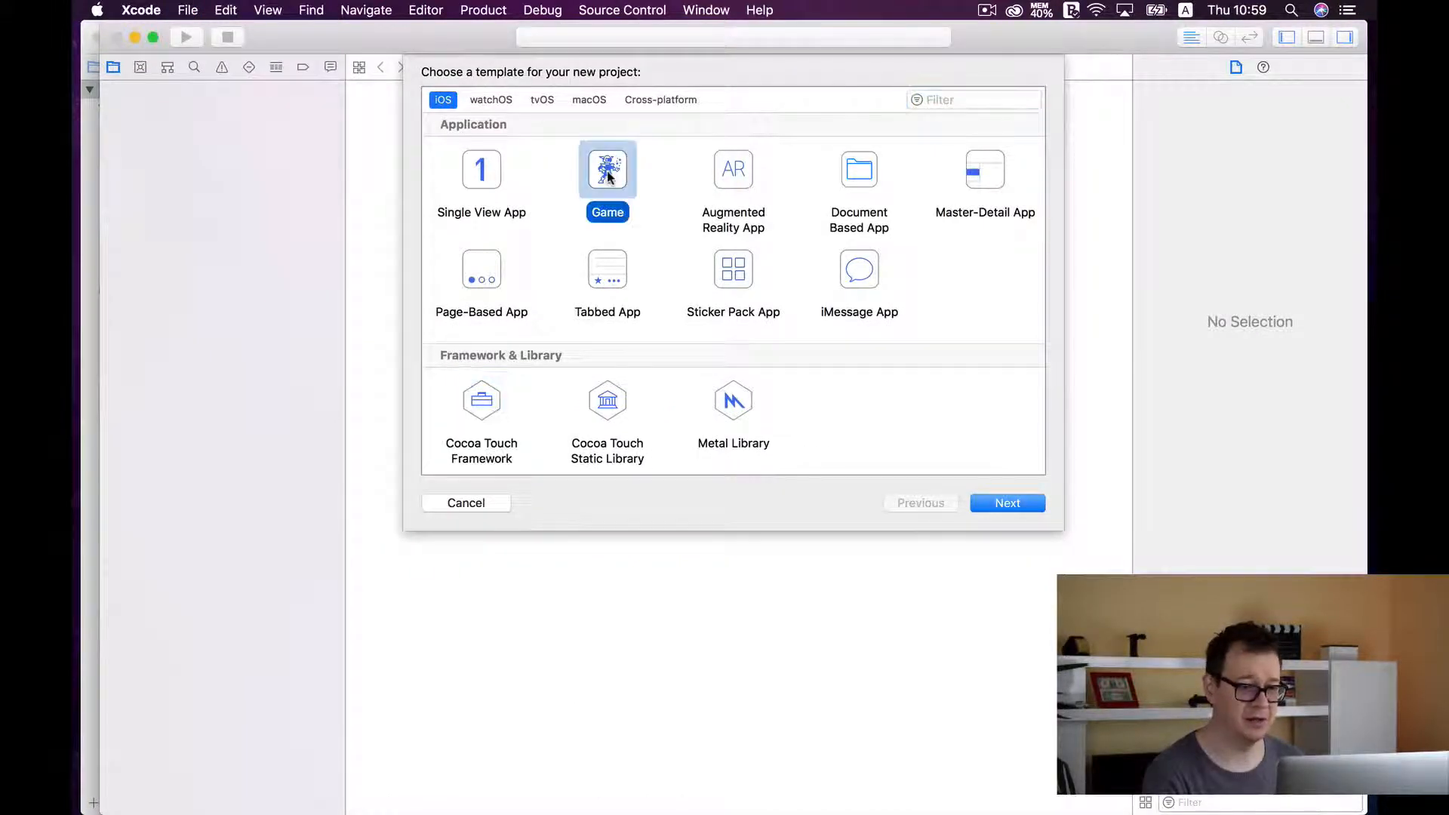
pyautogui.click(1007, 503)
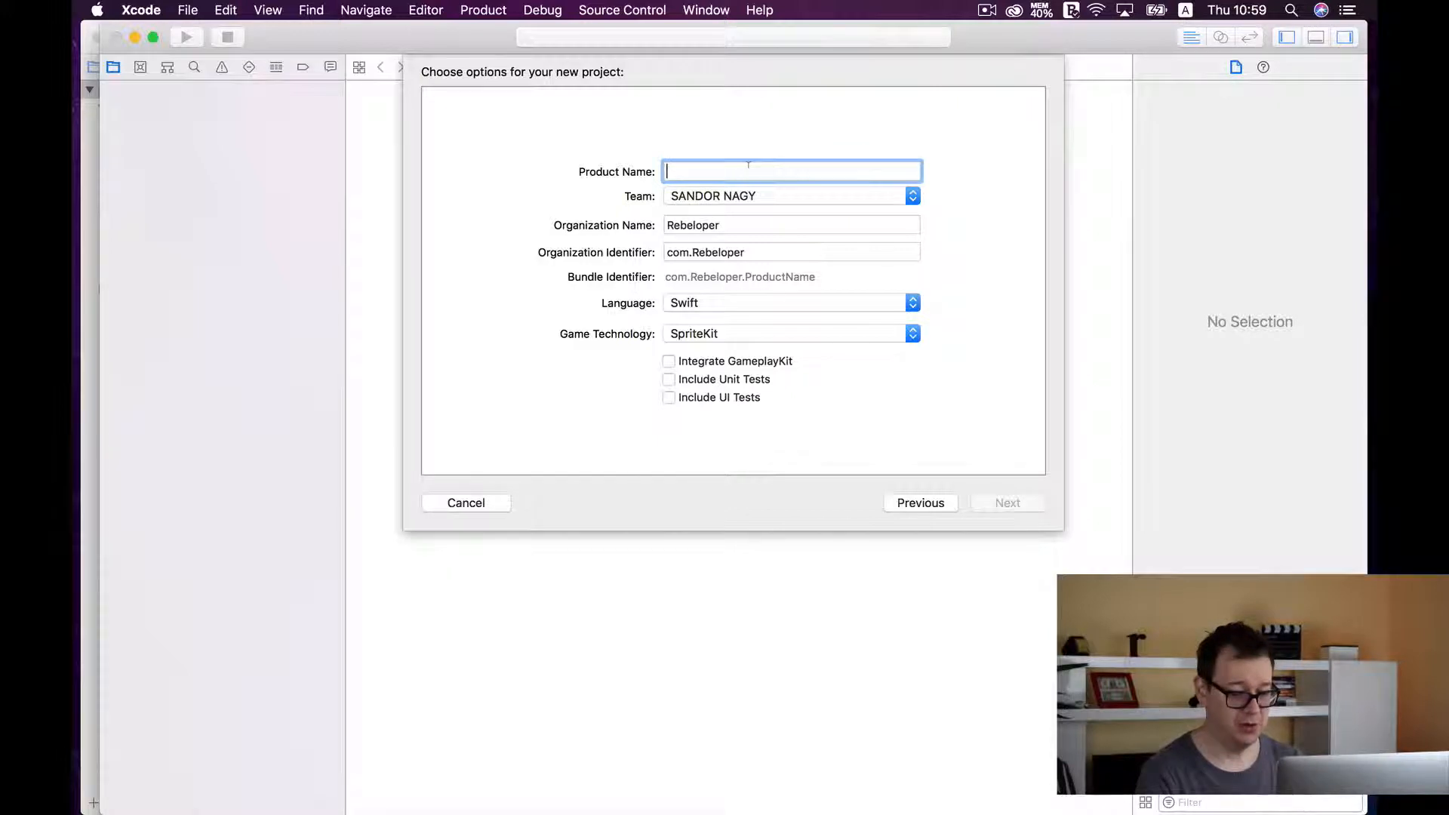
pyautogui.write('NoLocal')
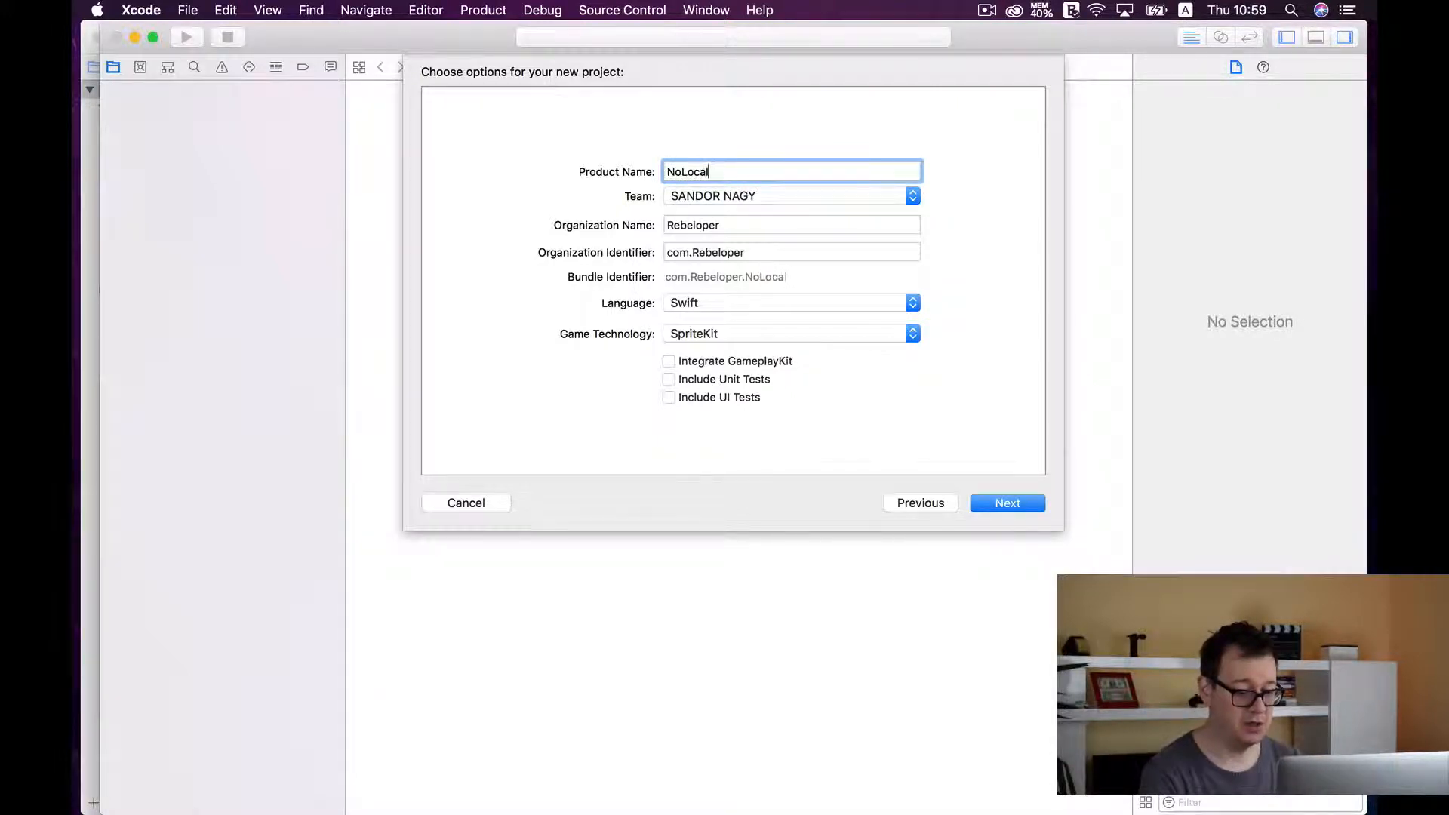
pyautogui.write('Git')
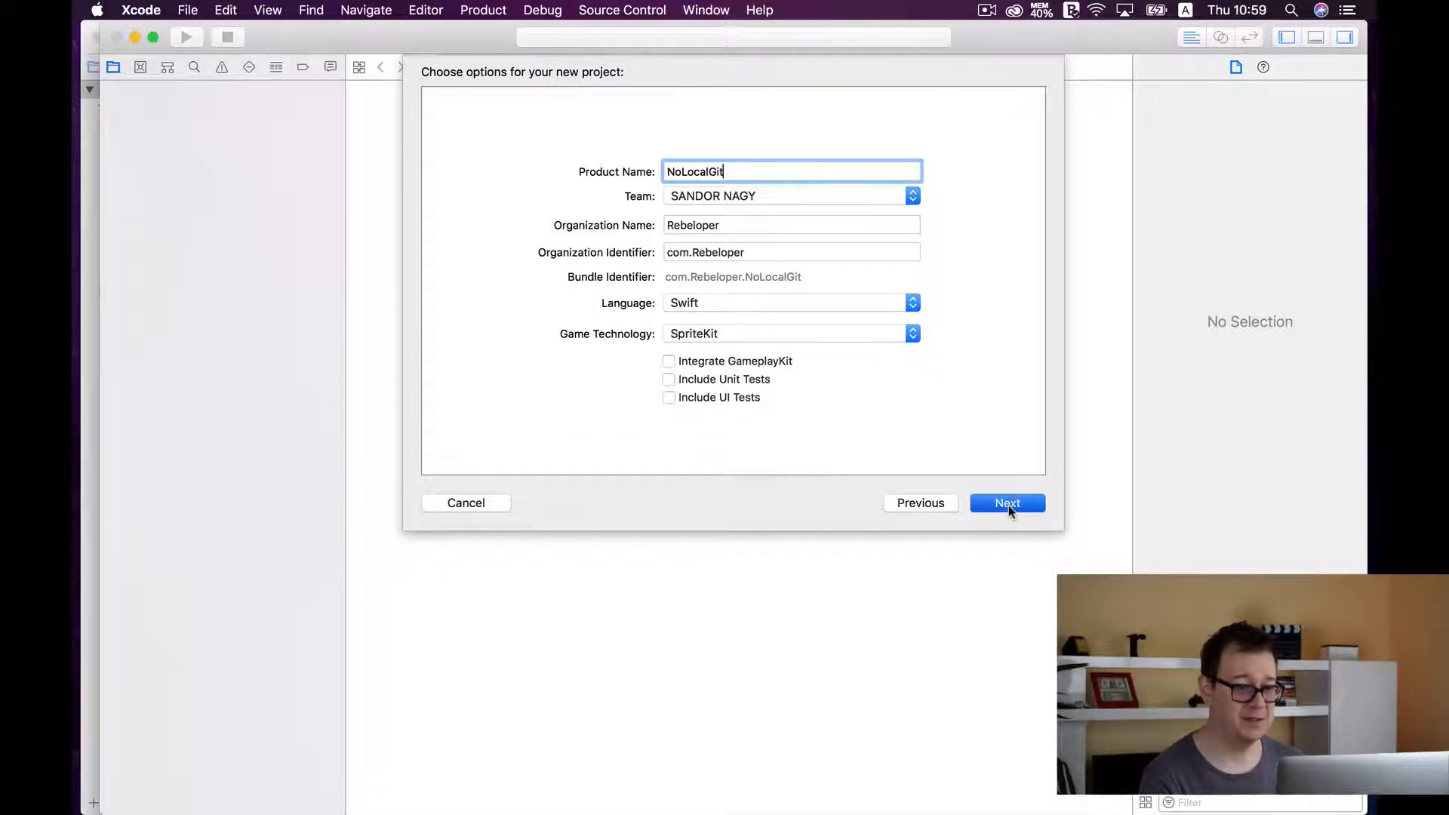
pyautogui.click(1007, 503)
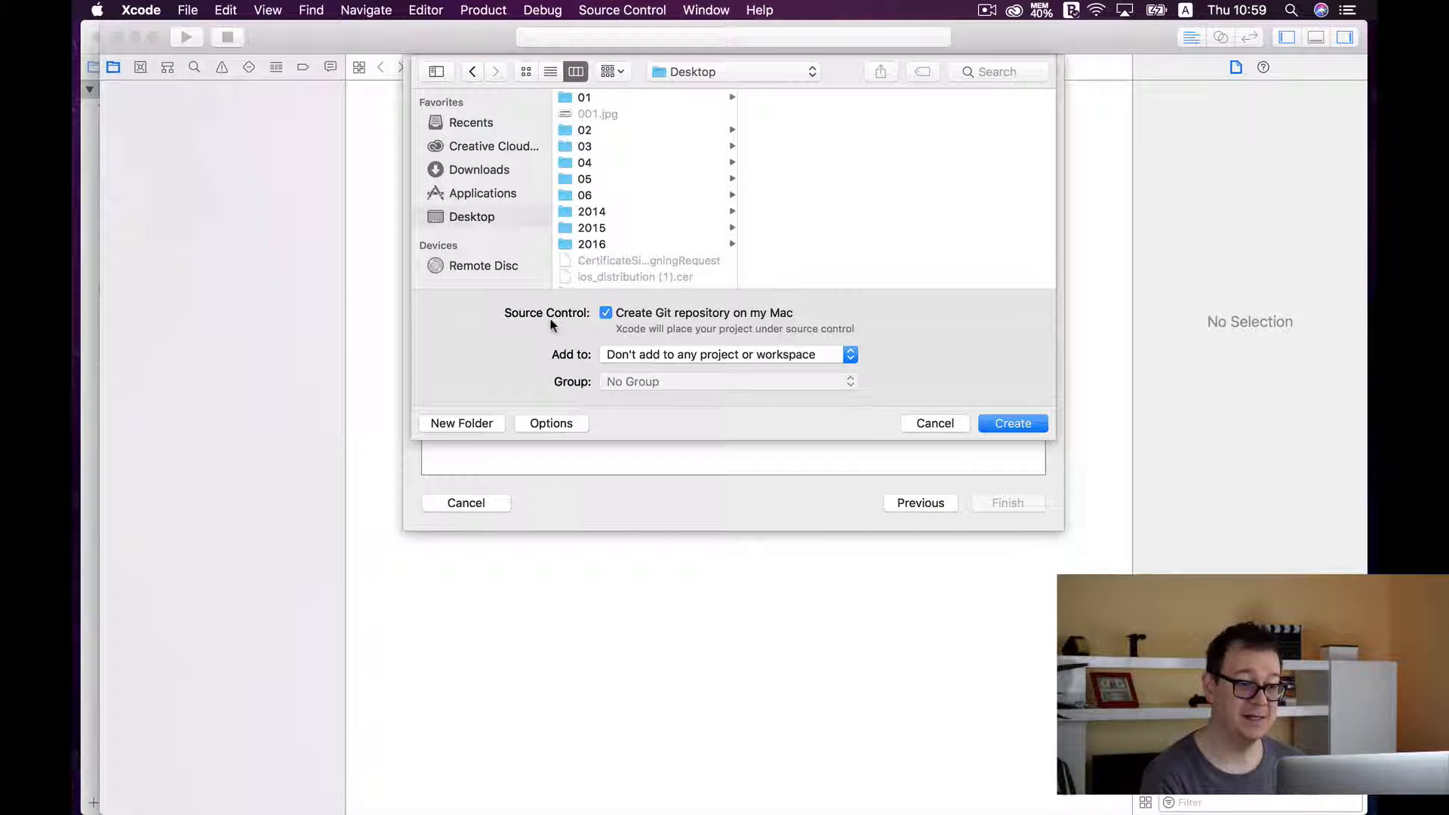
# Create NoLocalGit on the Desktop with 'Create Git repository on my Mac' turned off.
pyautogui.click(606, 313)
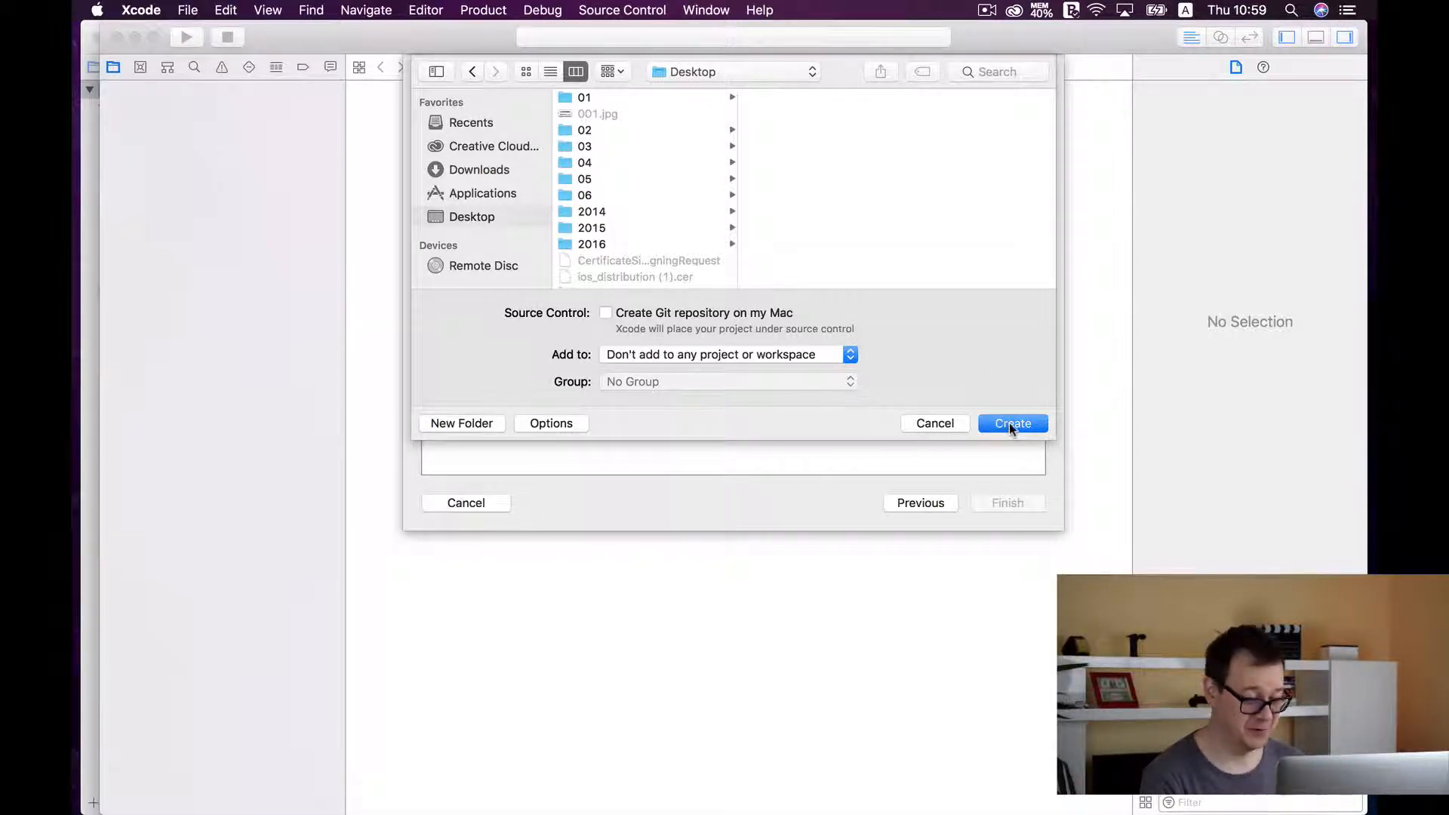
pyautogui.click(1012, 423)
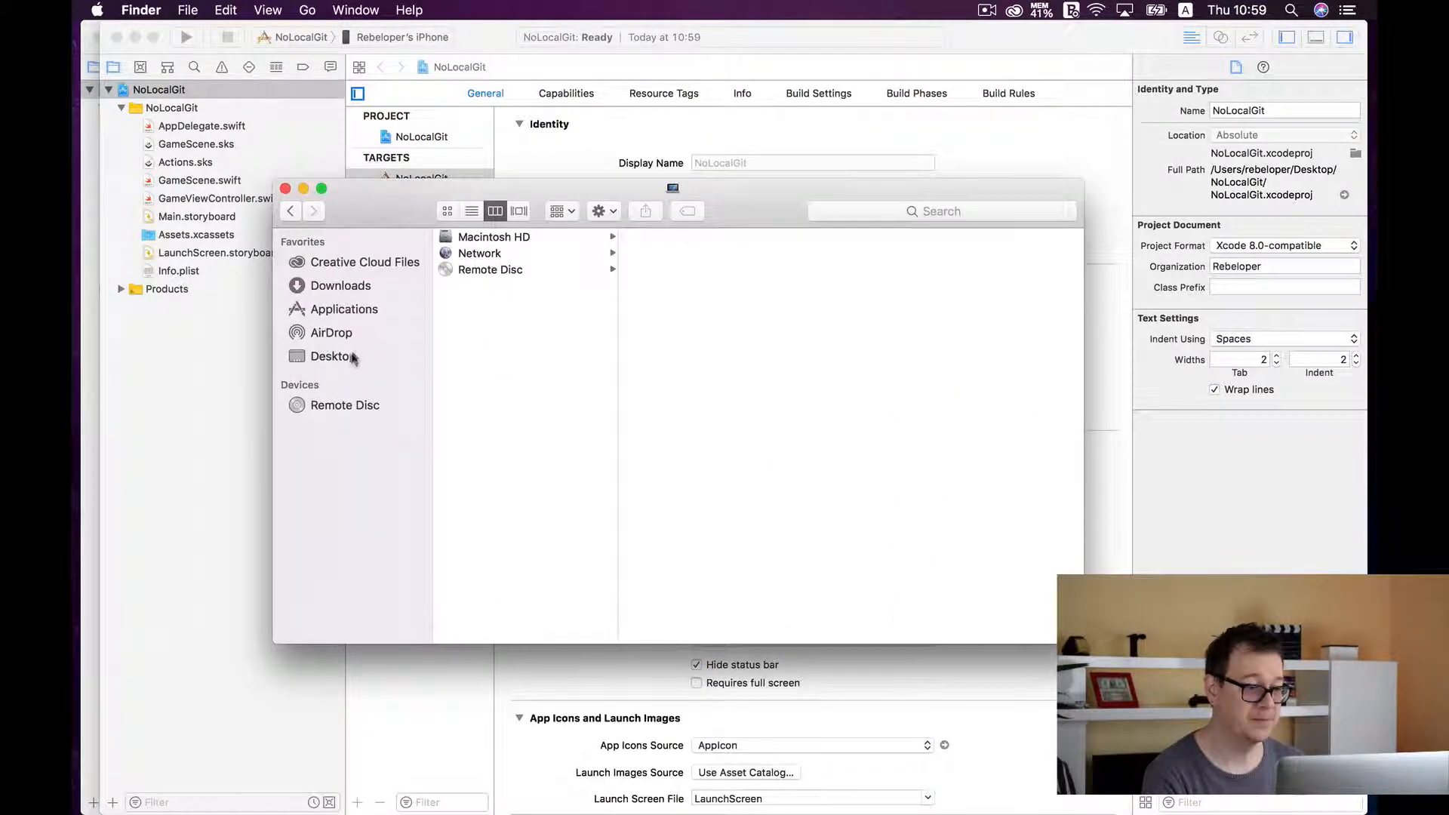
# Inspect the NoLocalGit folder on the Desktop in Finder, then return to Xcode.
pyautogui.click(332, 356)
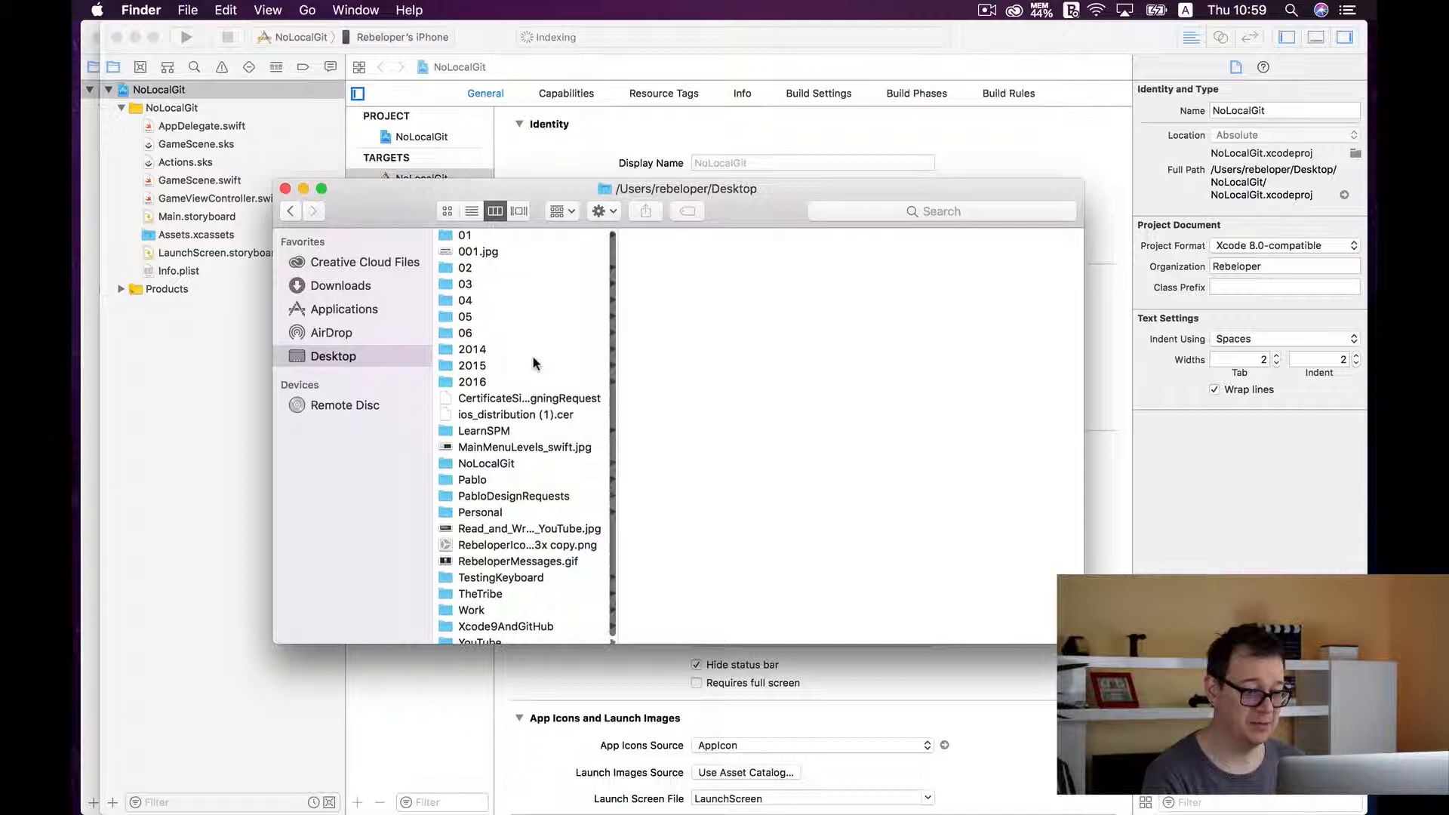
pyautogui.scroll(-3)
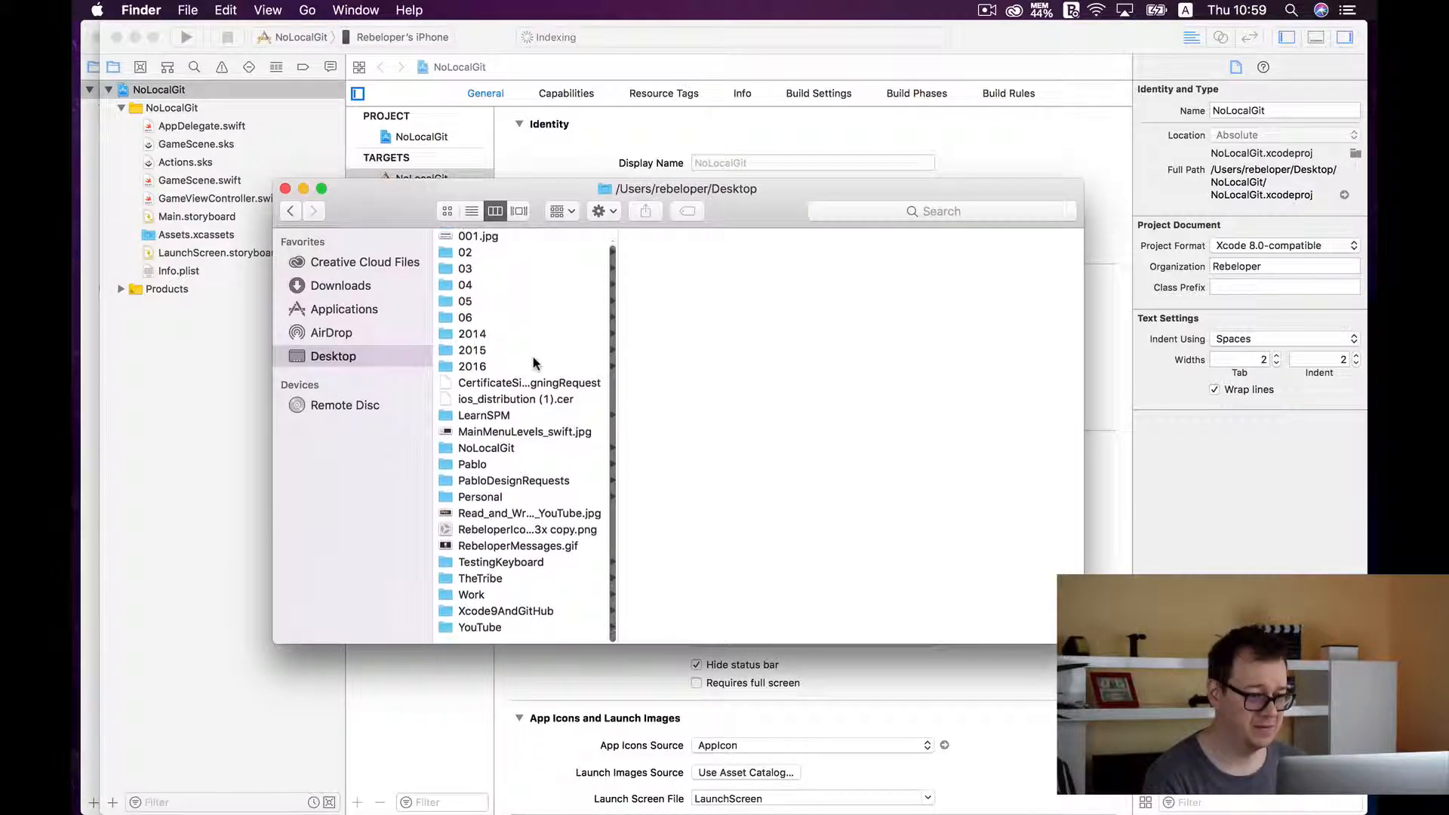
pyautogui.click(486, 447)
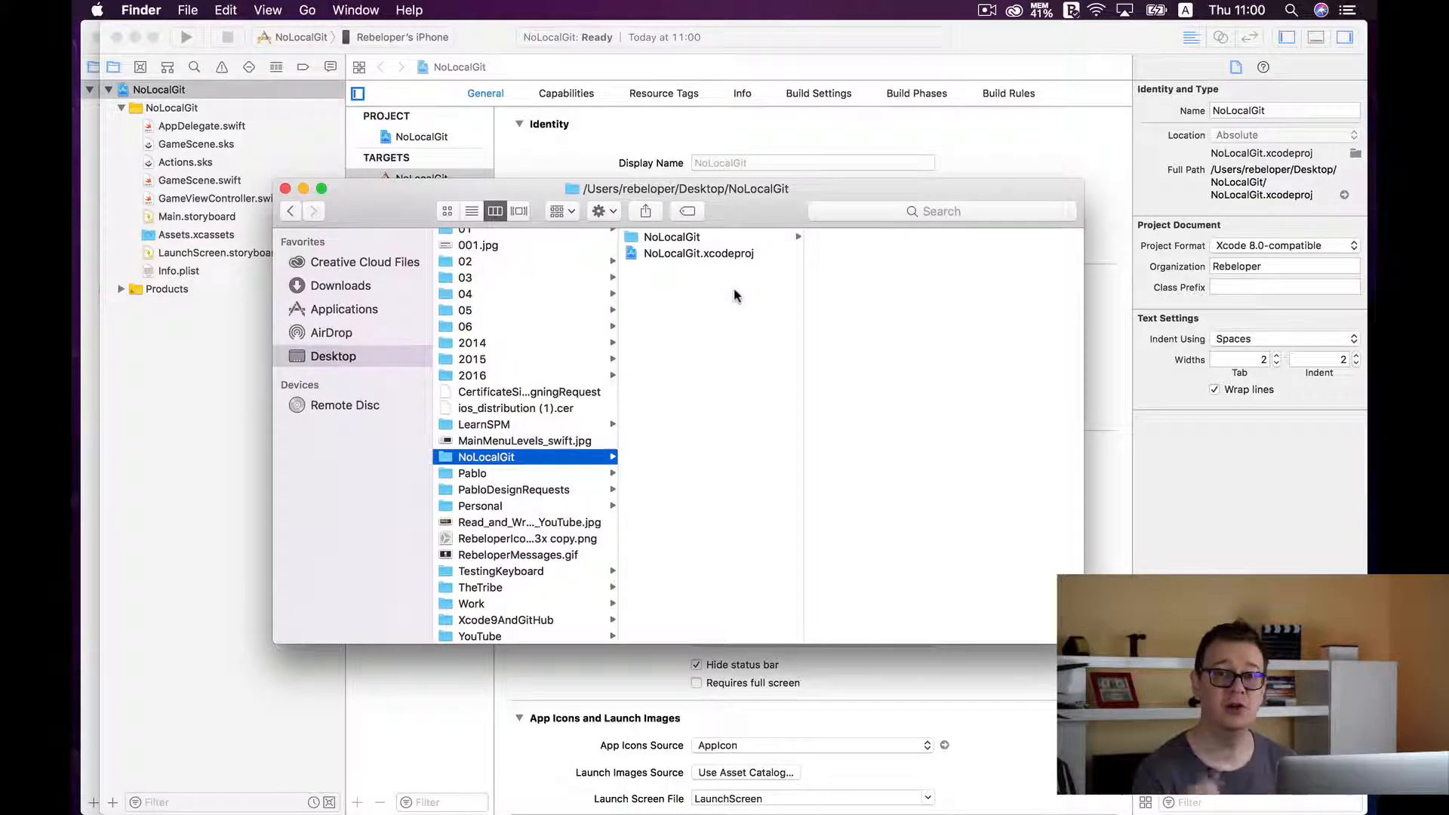
pyautogui.moveTo(727, 327)
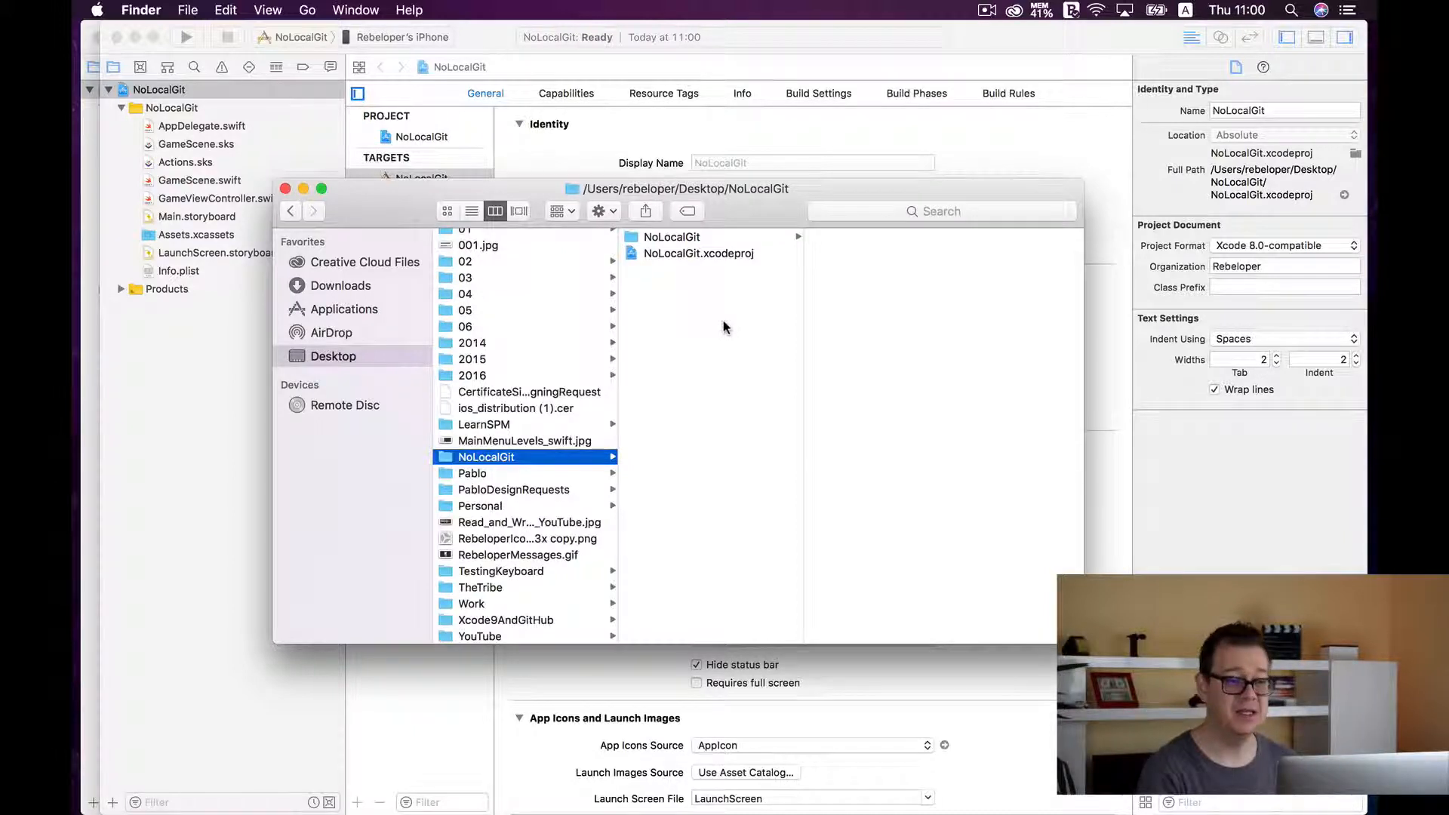
pyautogui.click(672, 237)
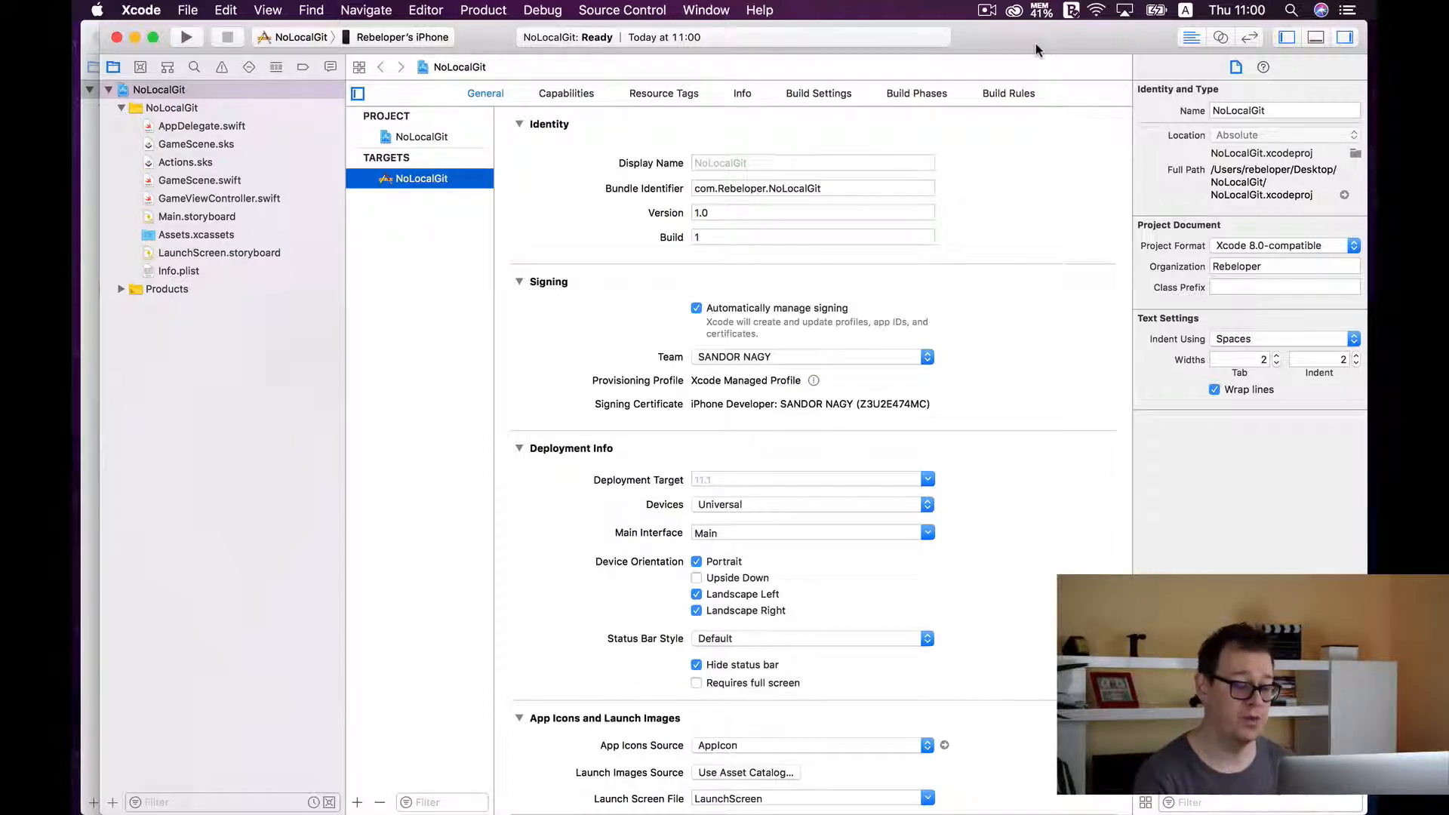
# Run git init in the NoLocalGit folder from Terminal and view the new .git folder in Finder.
pyautogui.write('terminal')
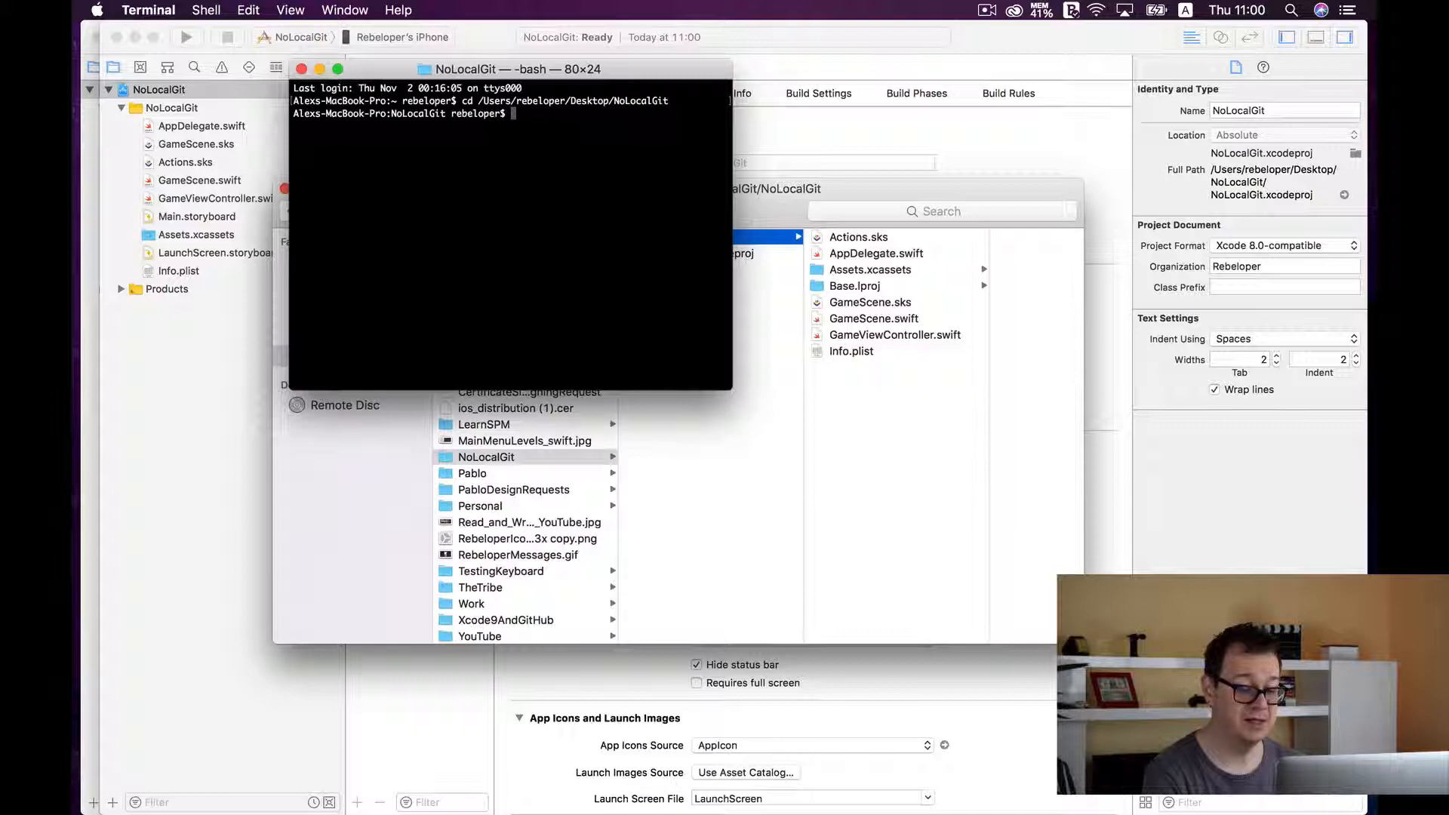
pyautogui.write('git int')
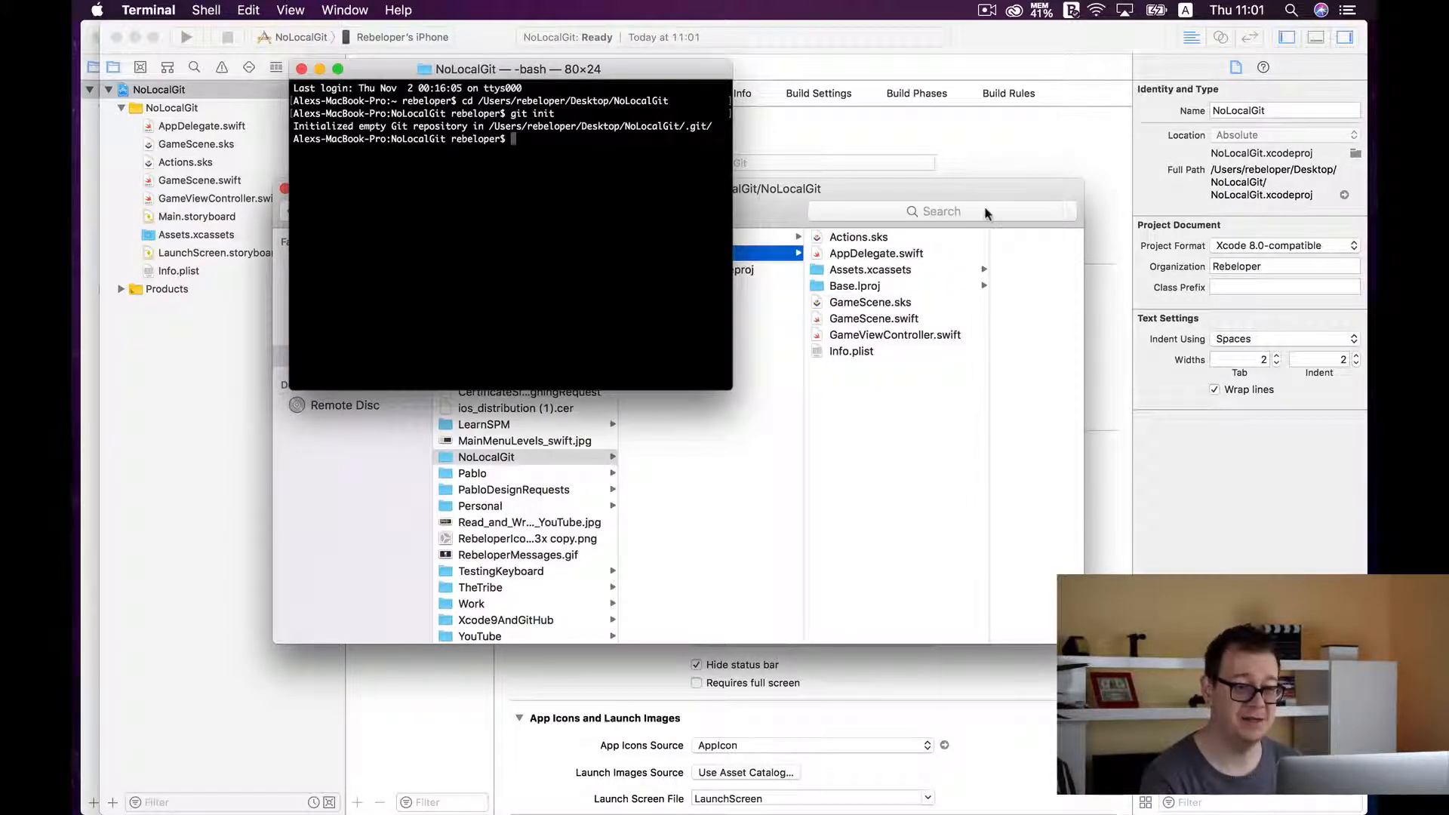
pyautogui.click(652, 237)
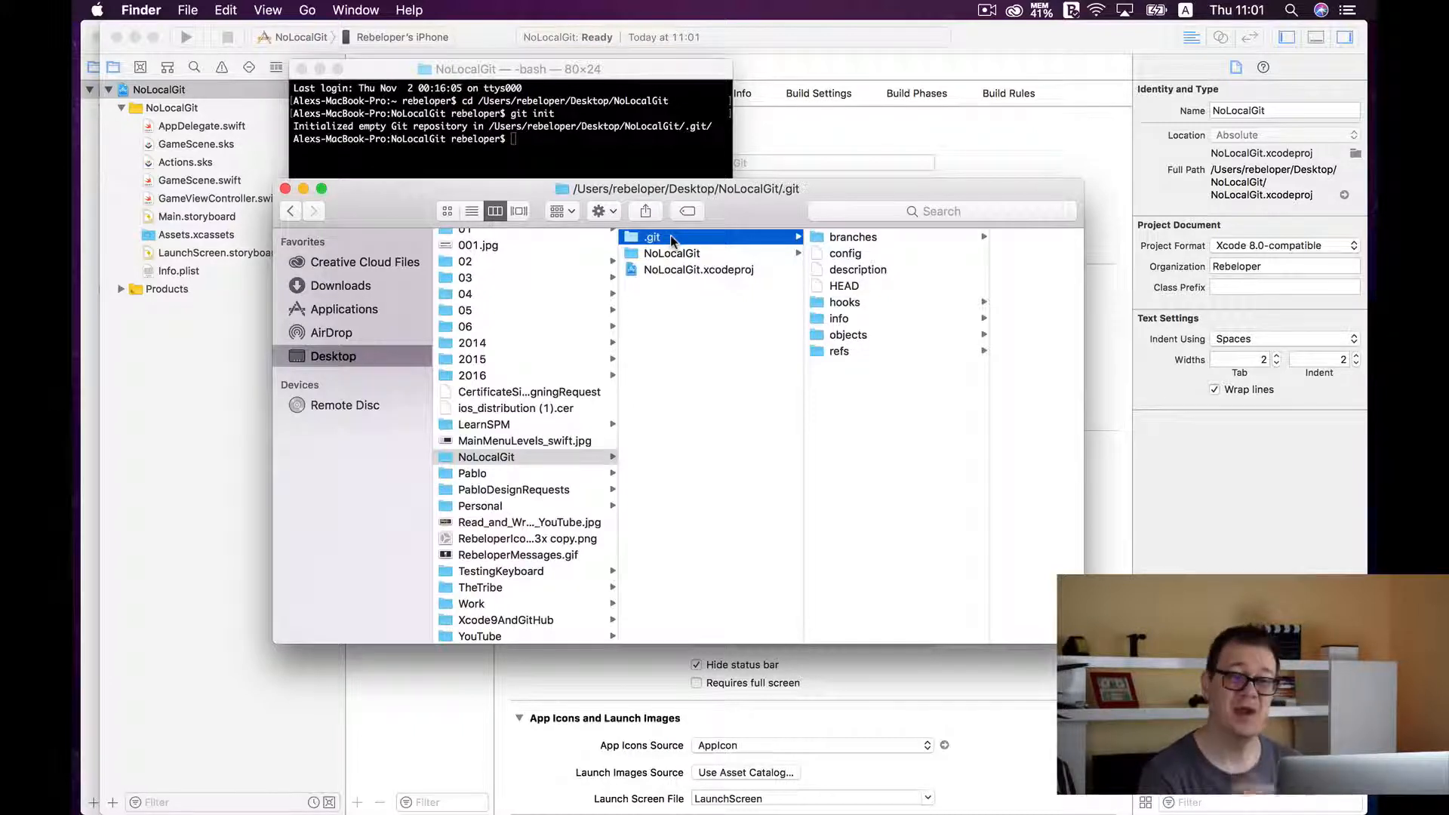
pyautogui.moveTo(636, 245)
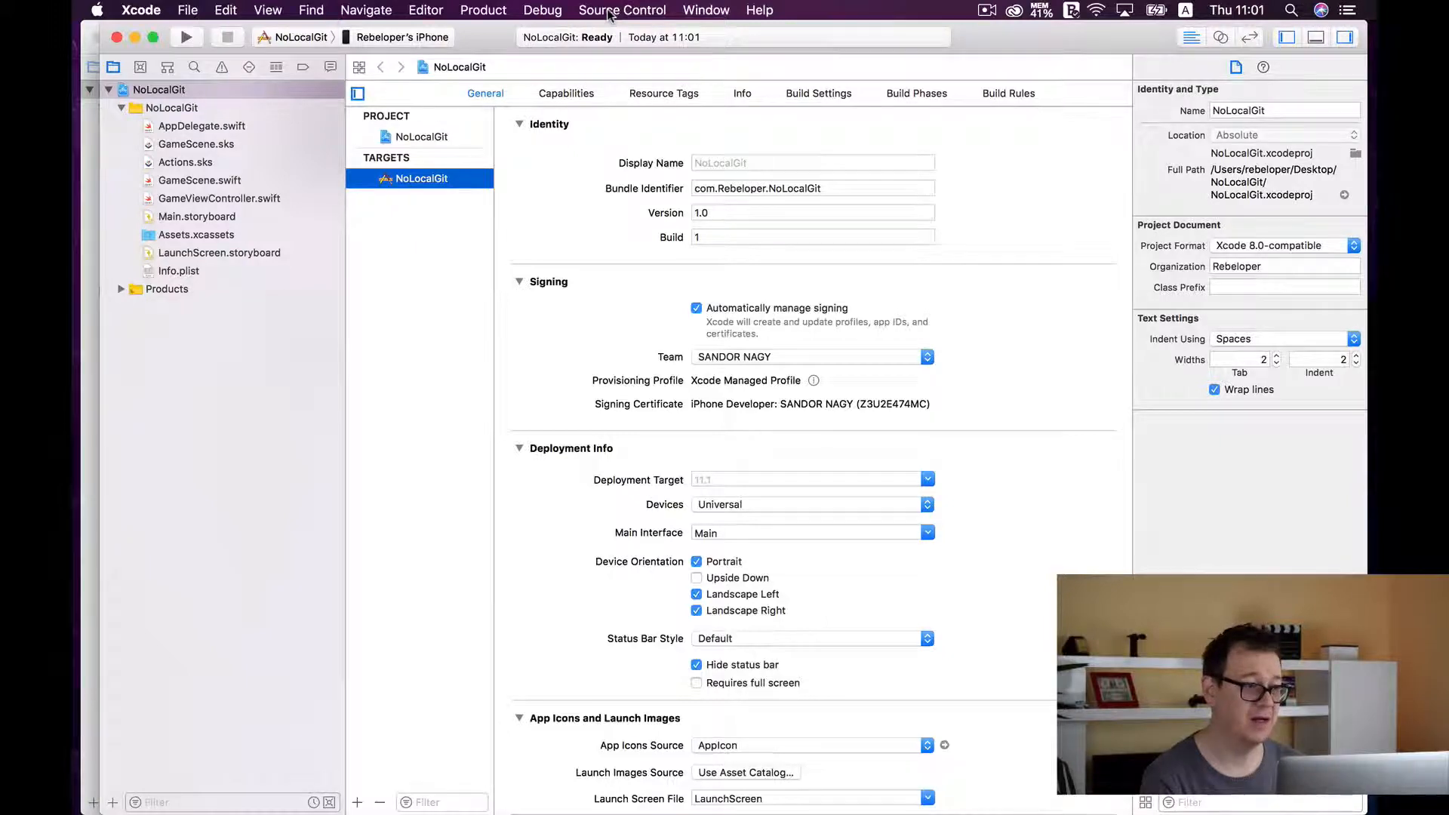
# Create a Git repository for NoLocalGit via Source Control, adding COMMIT_EDITMSG, index and logs to .git.
pyautogui.click(622, 10)
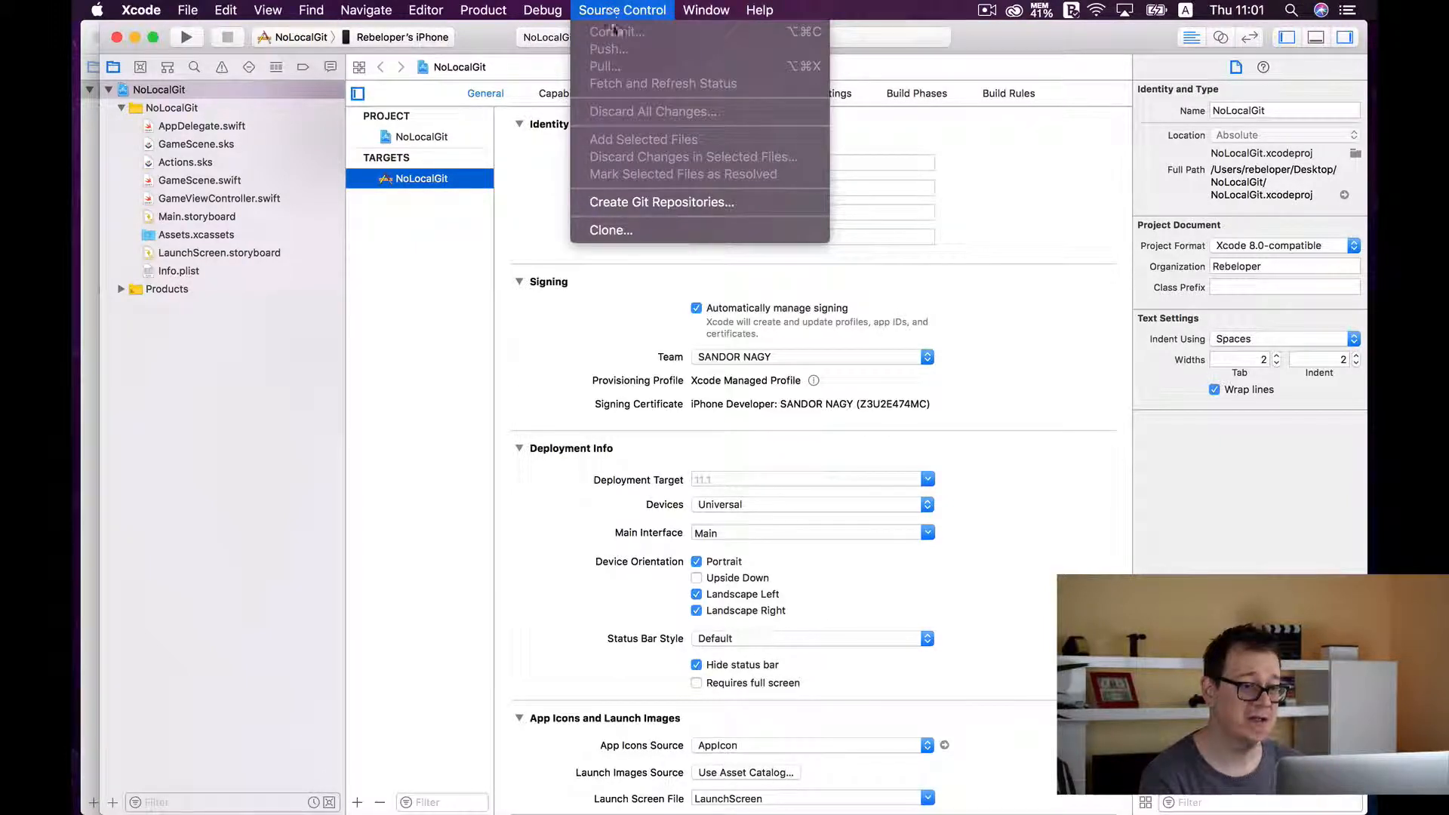
pyautogui.moveTo(661, 201)
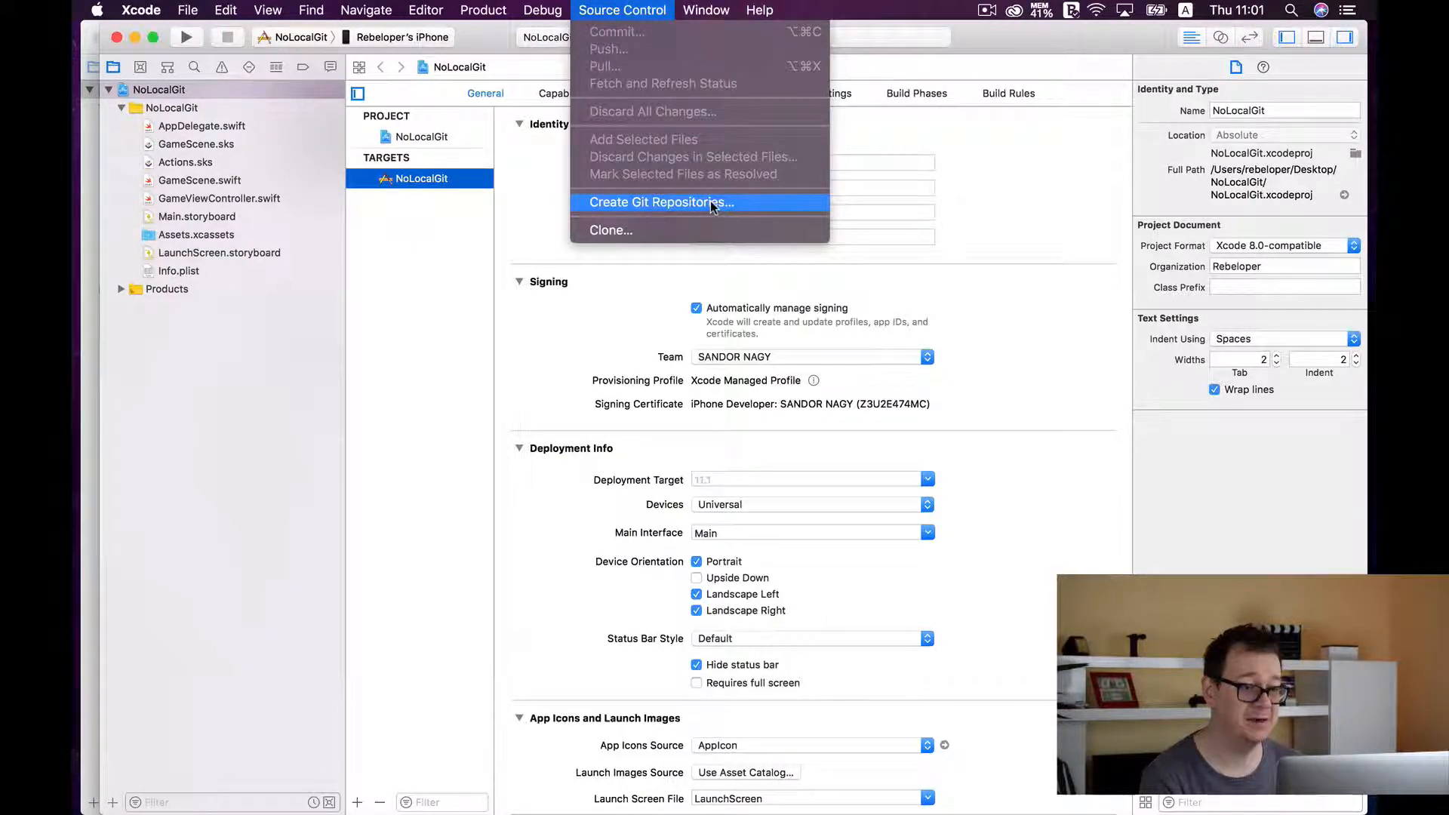
pyautogui.click(660, 202)
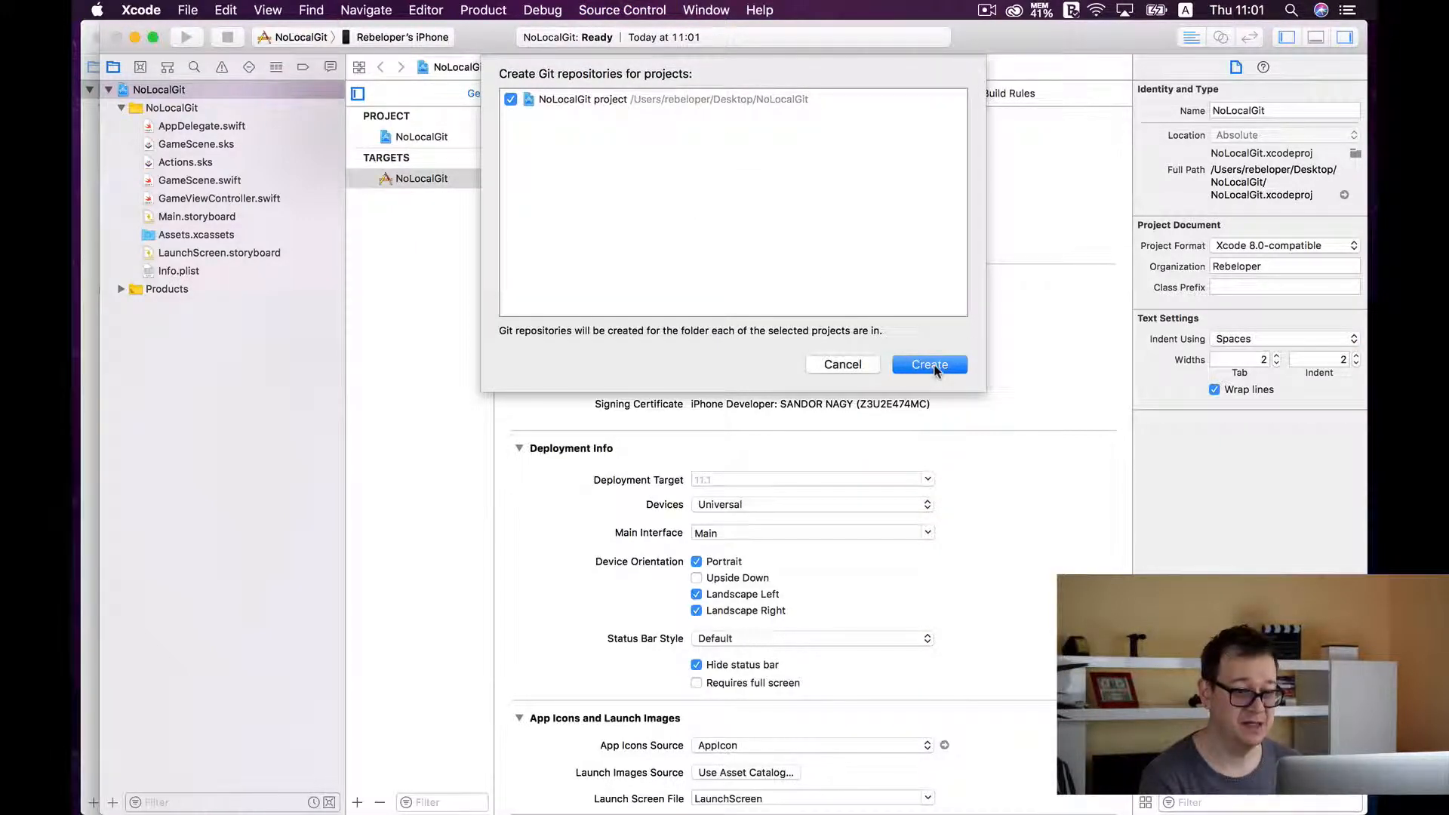
pyautogui.click(928, 364)
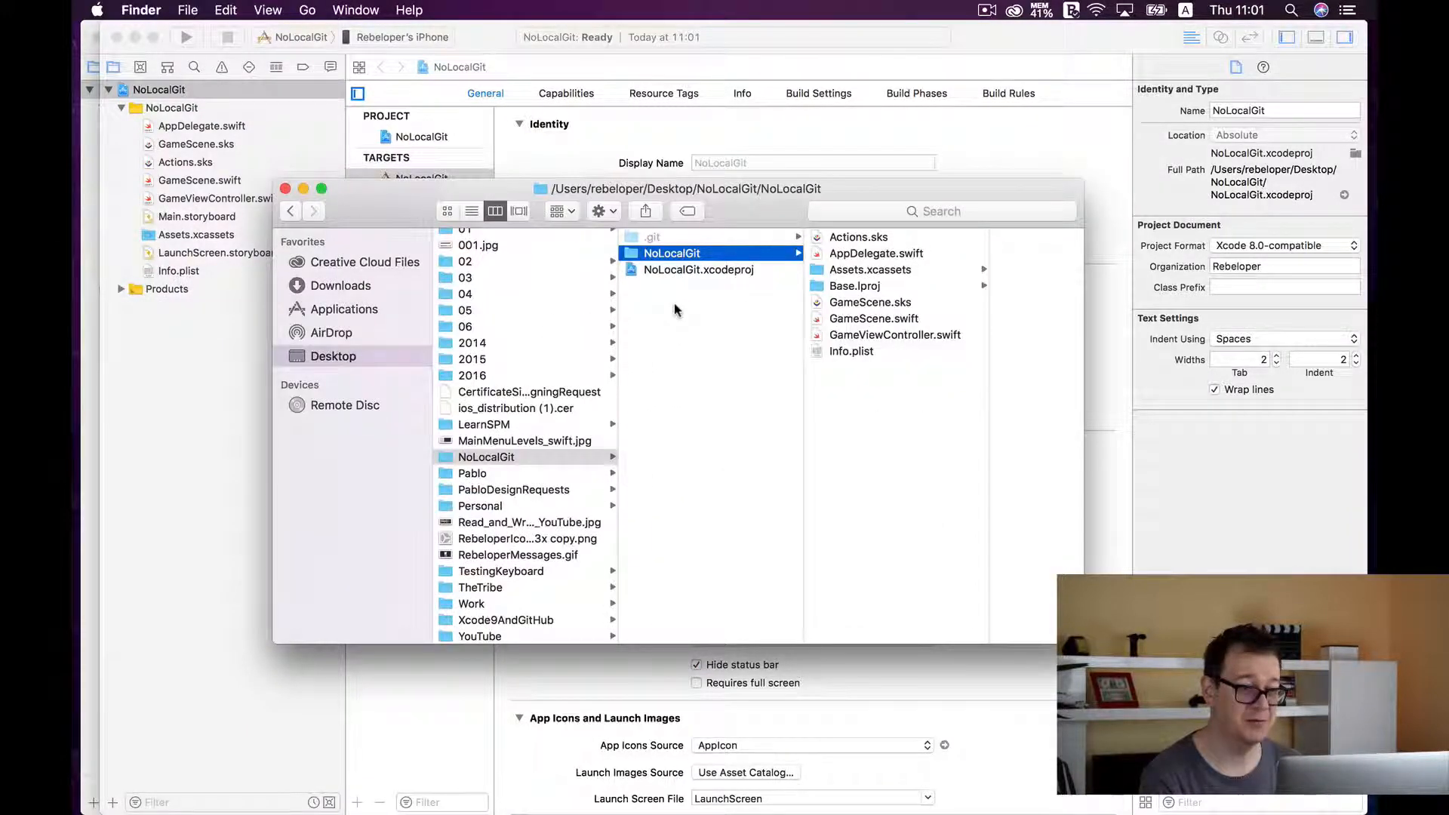
pyautogui.click(652, 237)
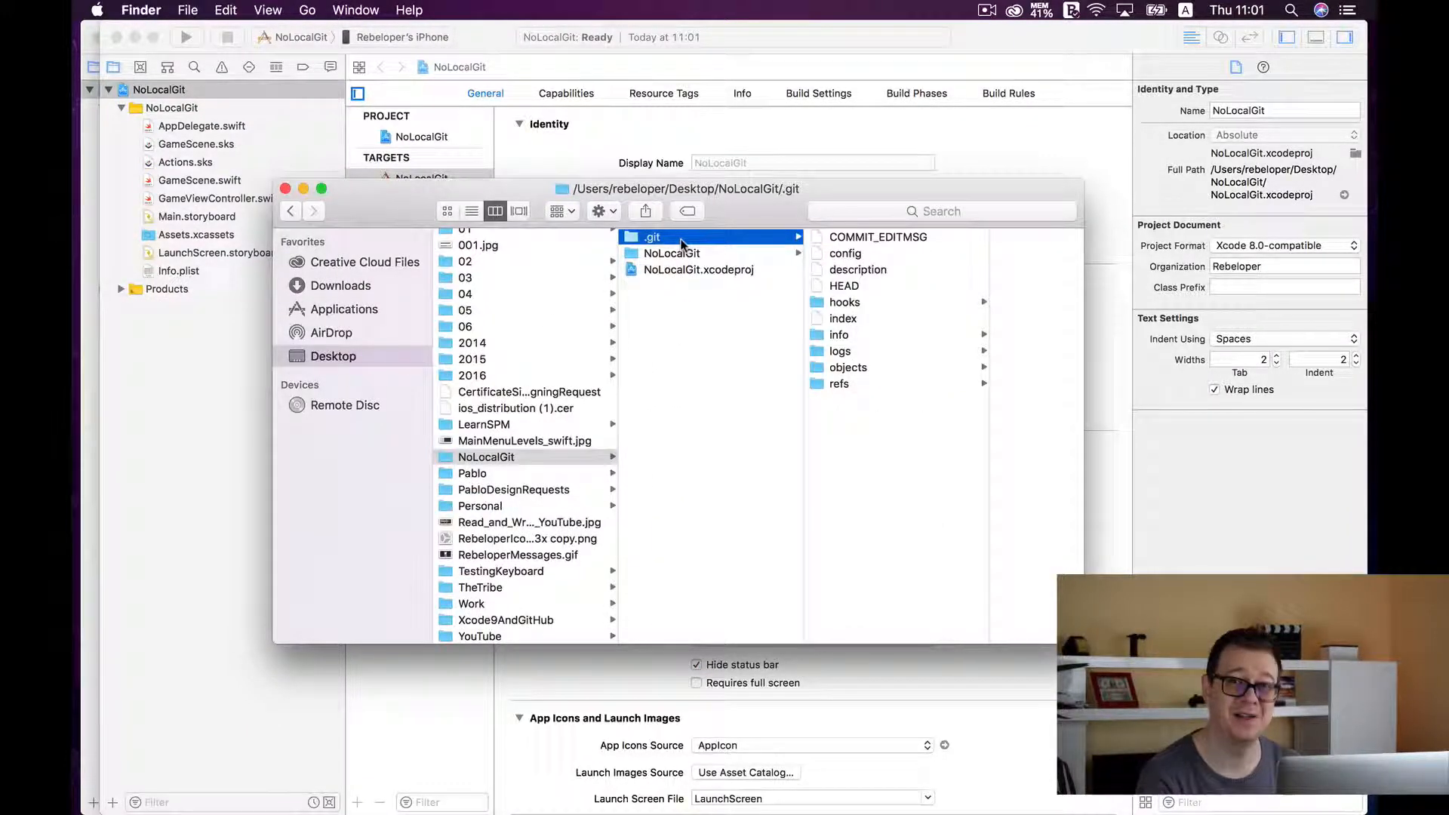